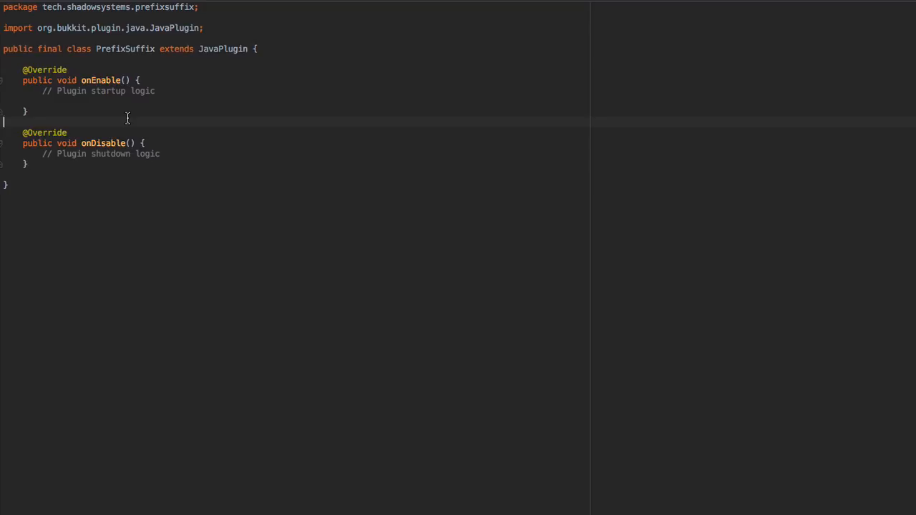
mouse_move(88, 93)
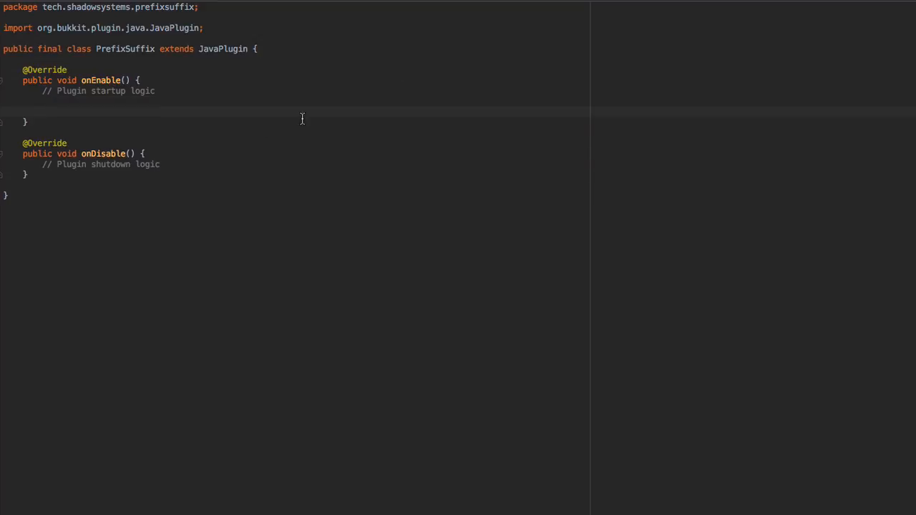
mouse_move(435, 94)
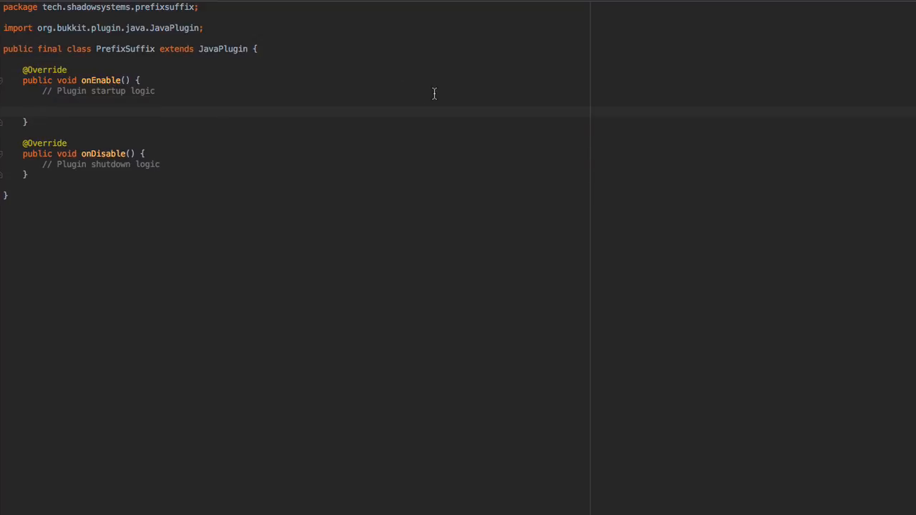
mouse_move(371, 86)
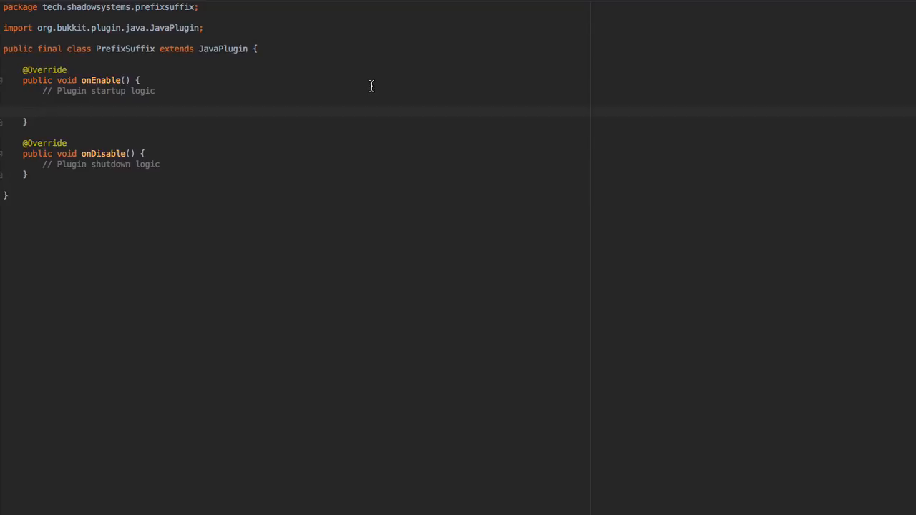
mouse_move(146, 115)
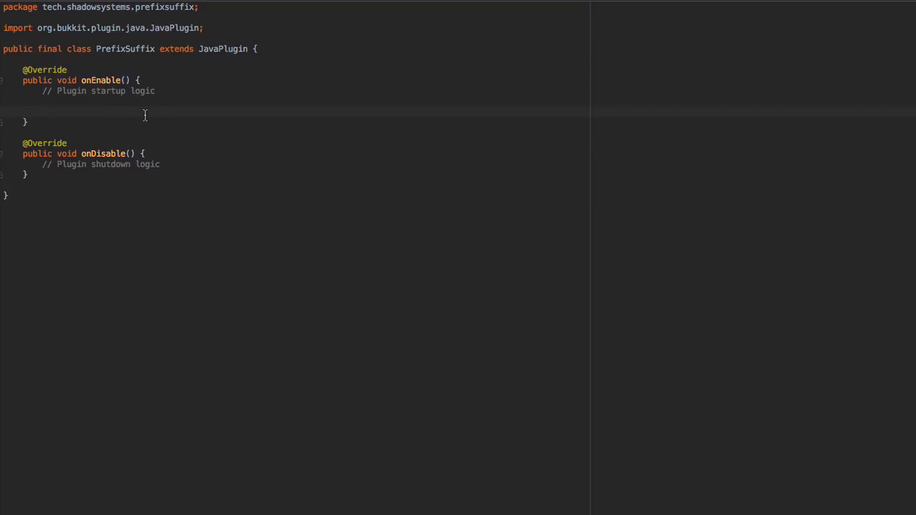
- Select and delete the '// Plugin startup logic' comment so onEnable is empty
drag(155, 92, 40, 106)
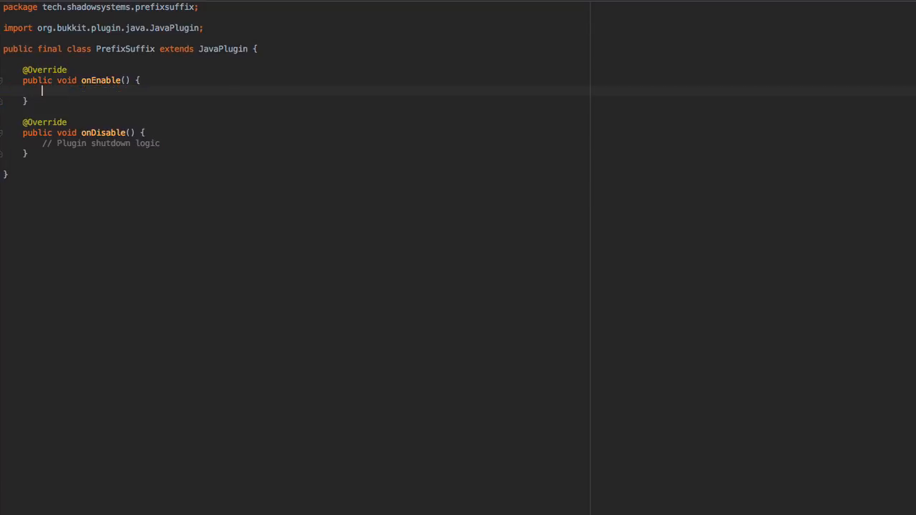
- Write getServer().getScheduler().runTaskTimer(this, new Runnable(){...}, 0, 40) in onEnable
text(BukkitRunnable)
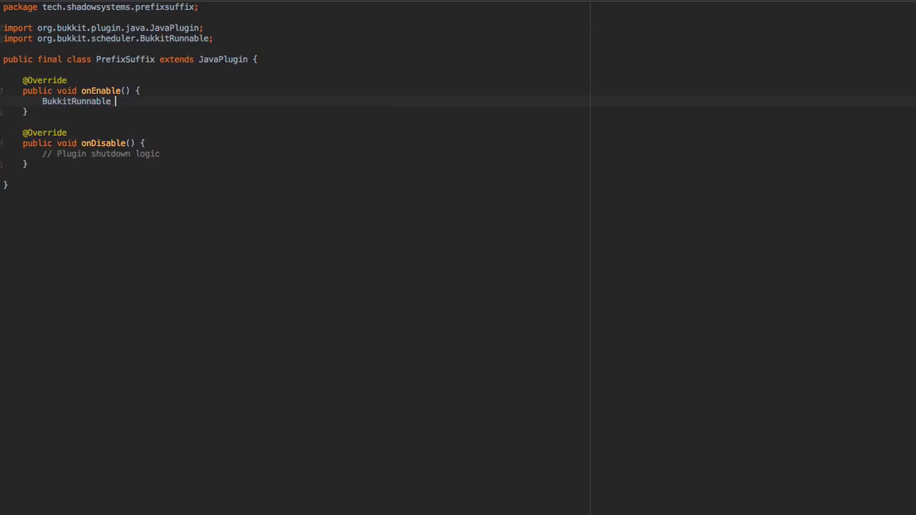
text(runnable)
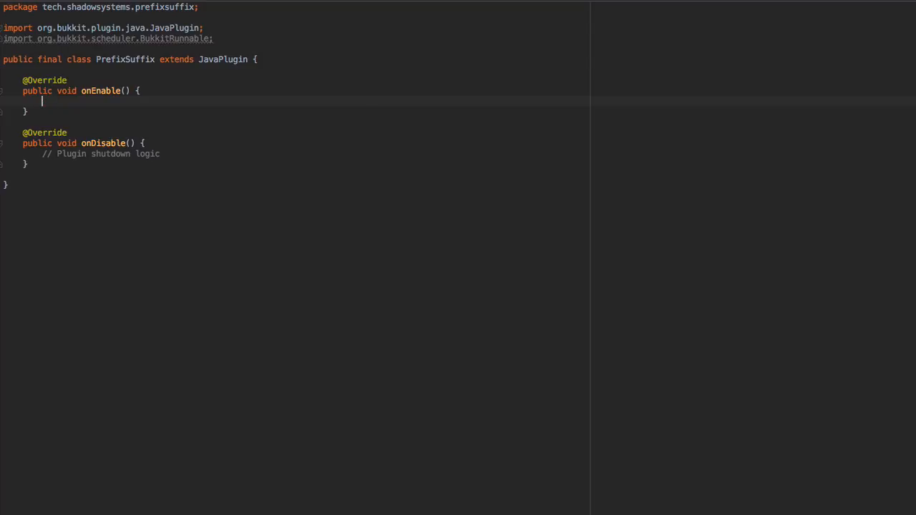
text(getServer().getScheduler().)
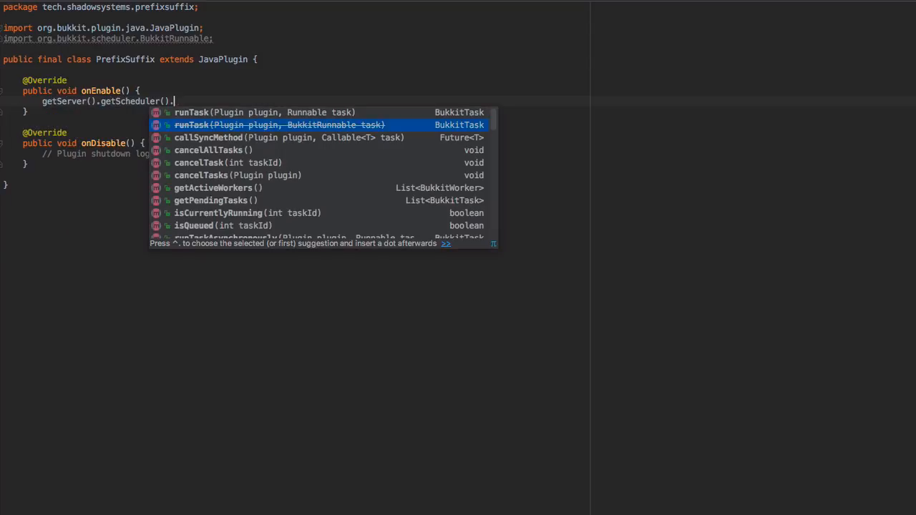
text(run)
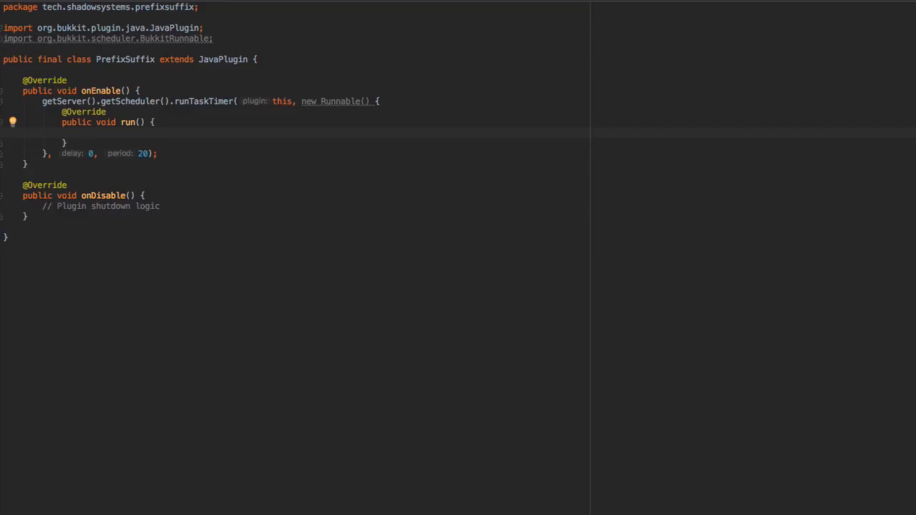
mouse_move(326, 100)
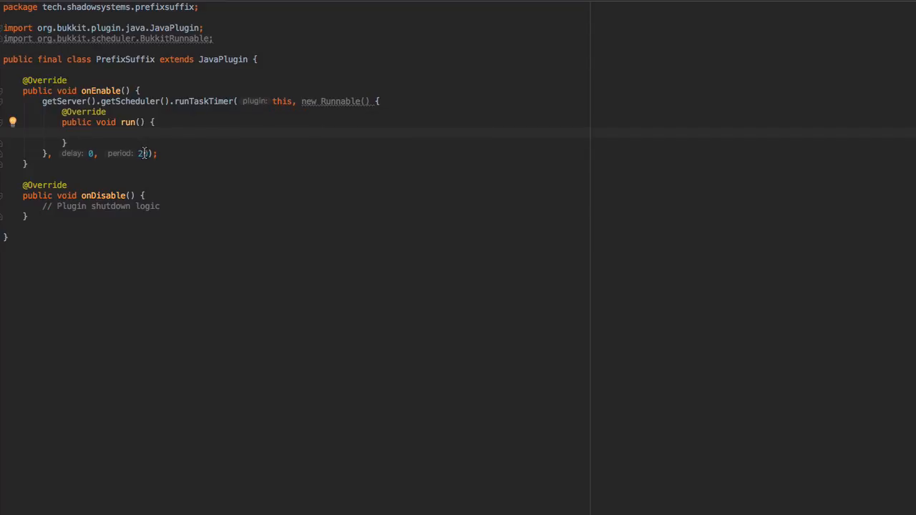
text(40)
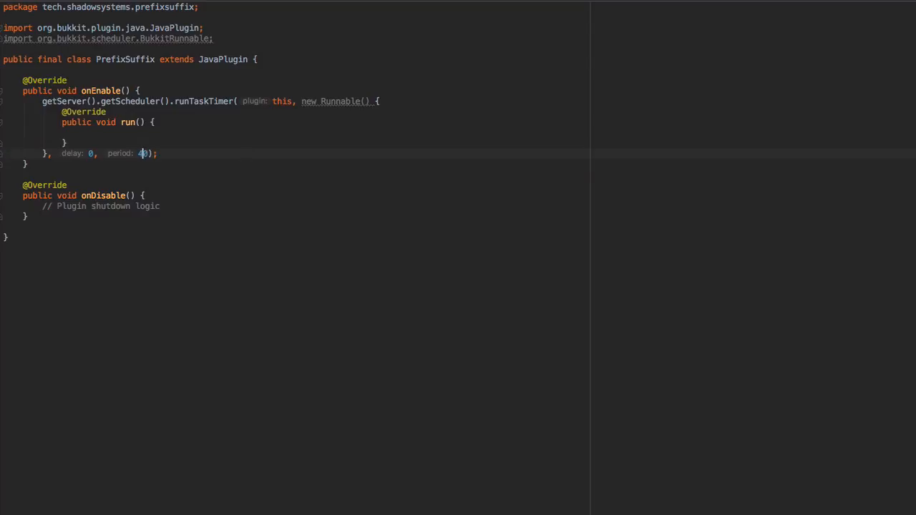
mouse_move(340, 101)
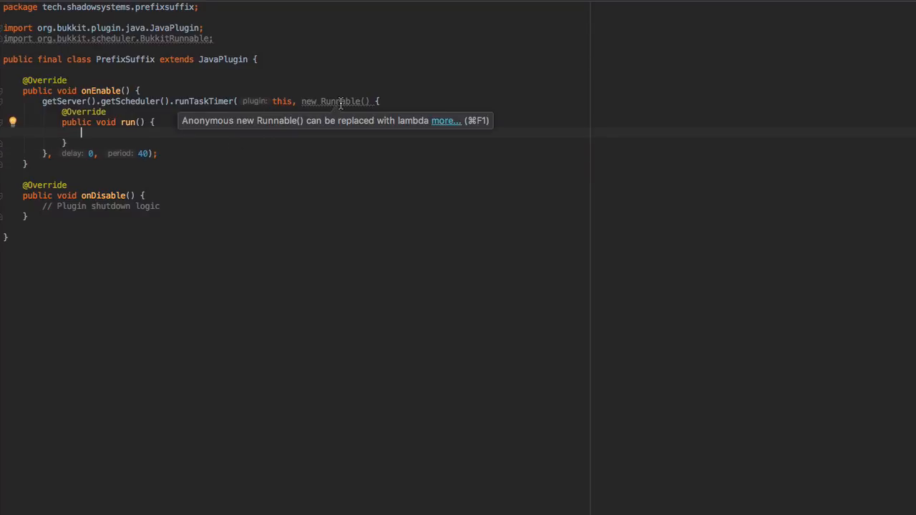
mouse_move(126, 169)
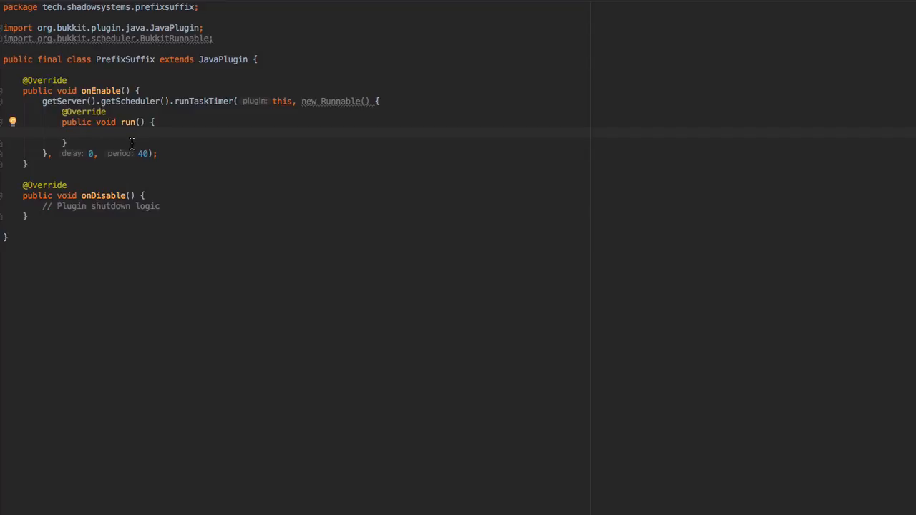
- Declare Scoreboard scoreboard from getScoreboardManager() with a scoreboard == null check
text(Scoreboard scoreboard = getServer().getScoreboardManager().getMainScoreboard();)
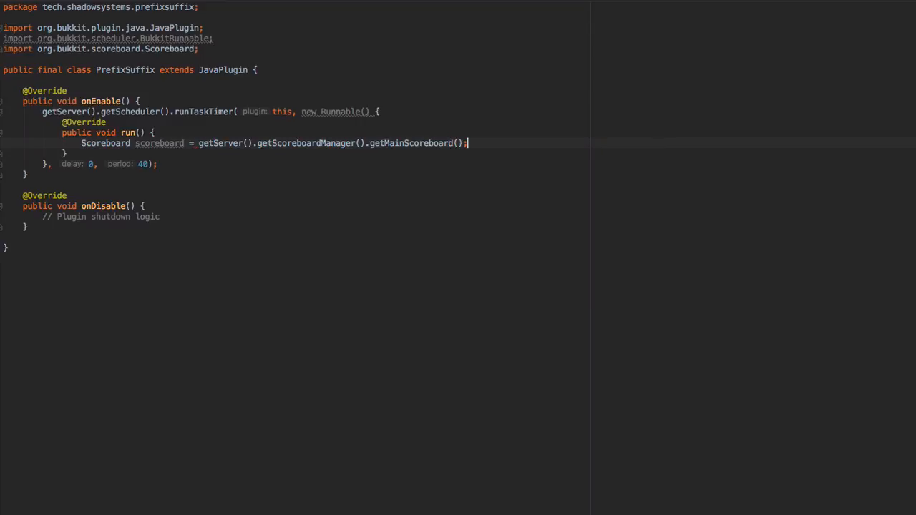
text(if)
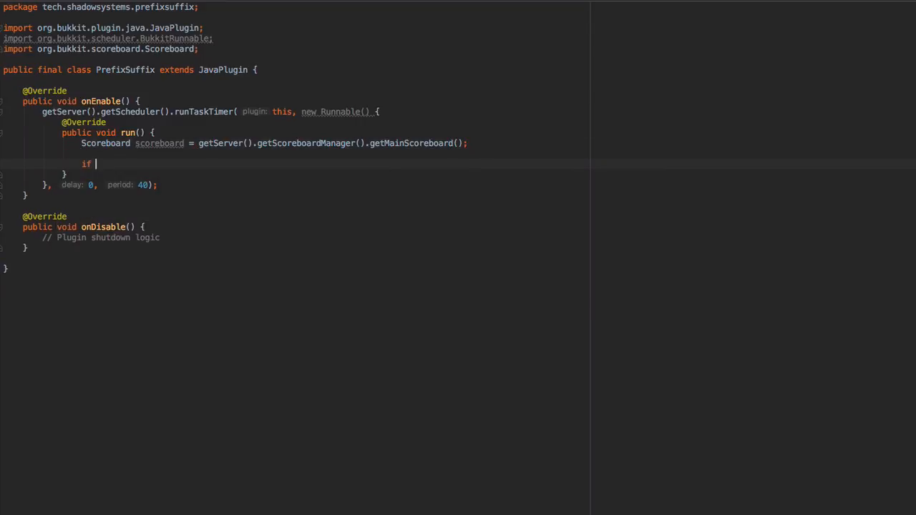
text((scoreboard == null ))
text(getServer().getScoreboardManager().)
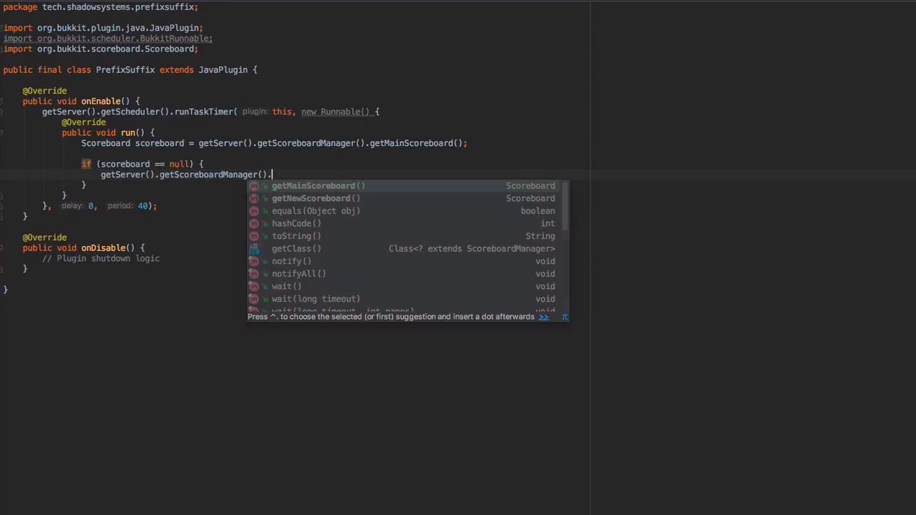
key(Down)
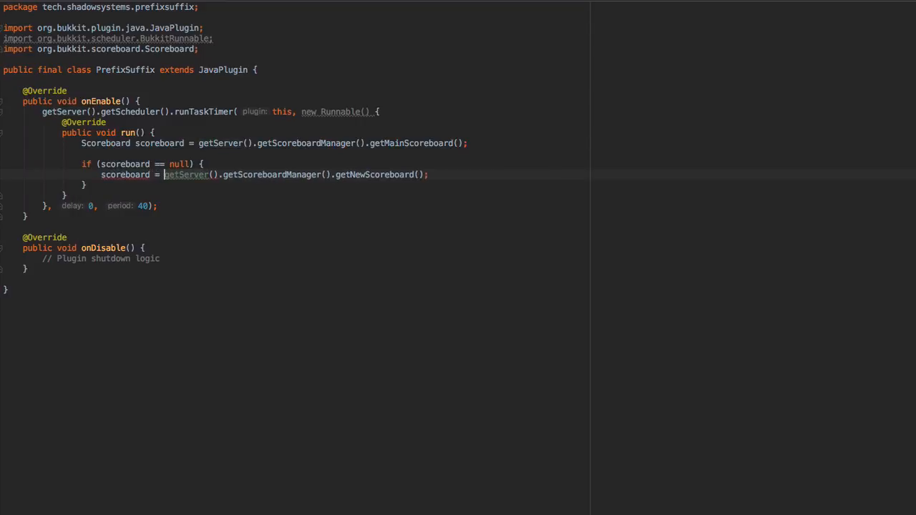
text(gerts)
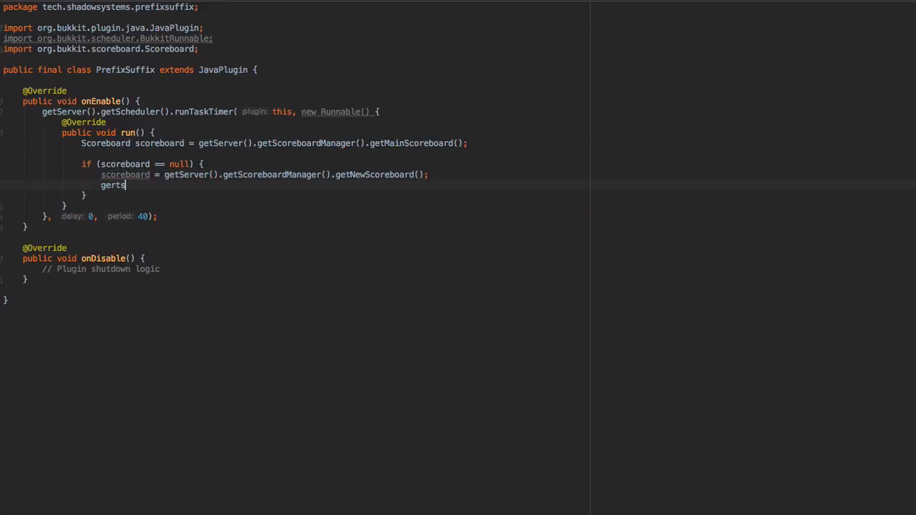
text(getServer().getScoreboardManager())
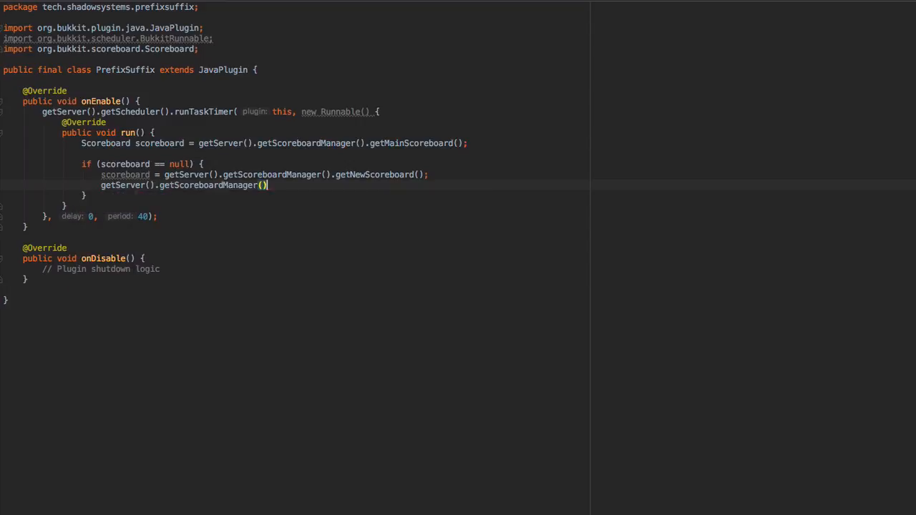
text(.)
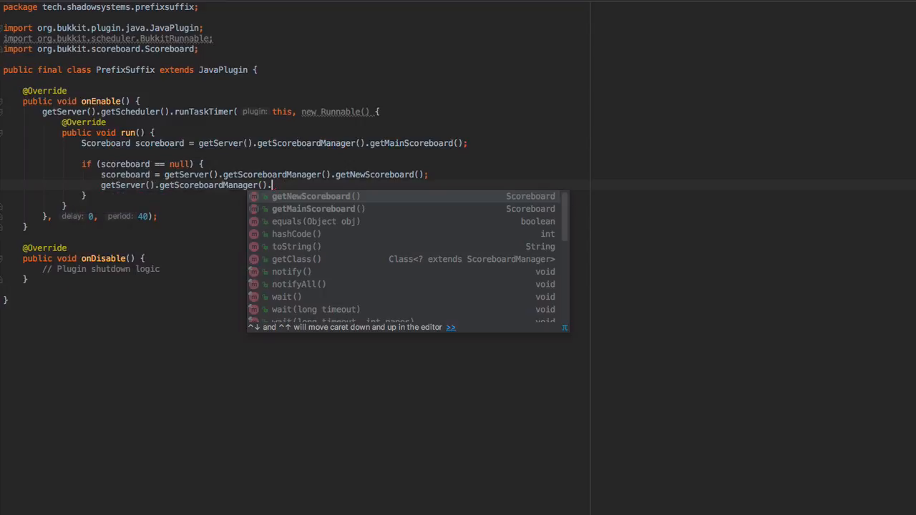
mouse_move(453, 284)
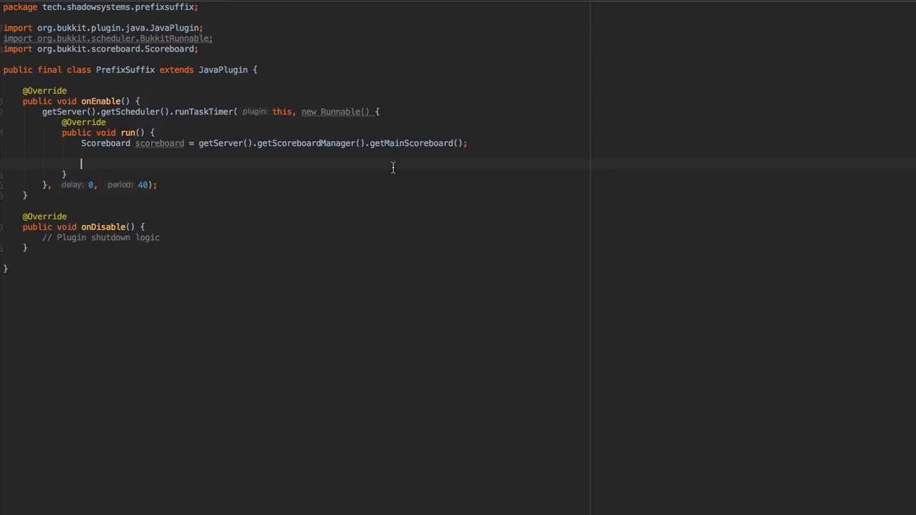
- Finish the getNewScoreboard fallback and declare Team team = scoreboard.getTeam("team")
text(getNewScoreboard)
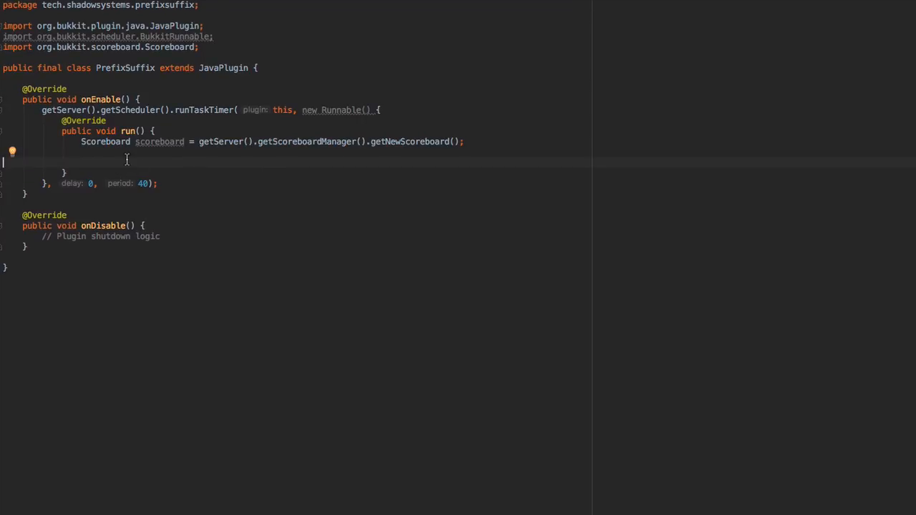
click(80, 161)
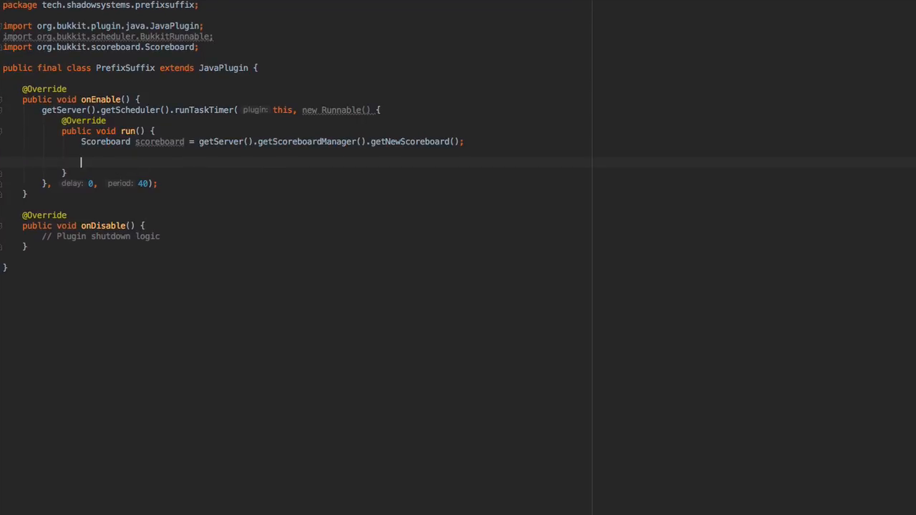
text(scoreboard.)
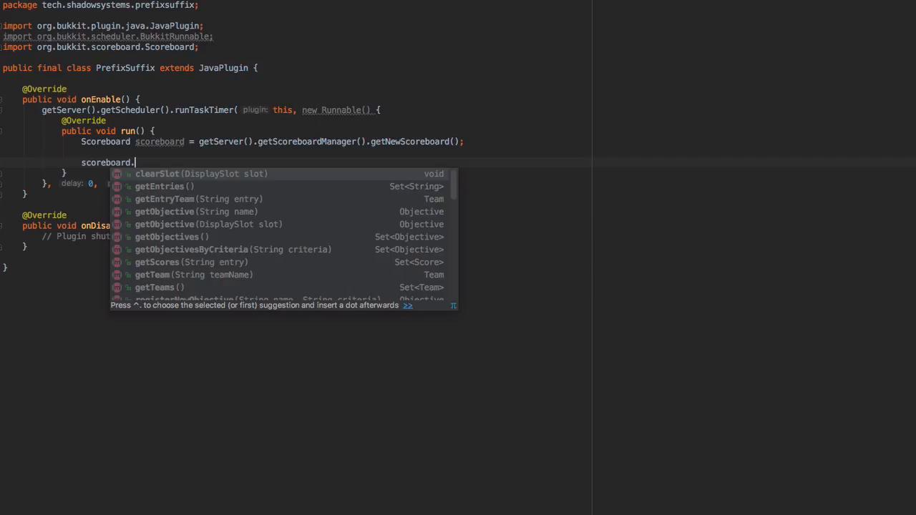
key(Escape)
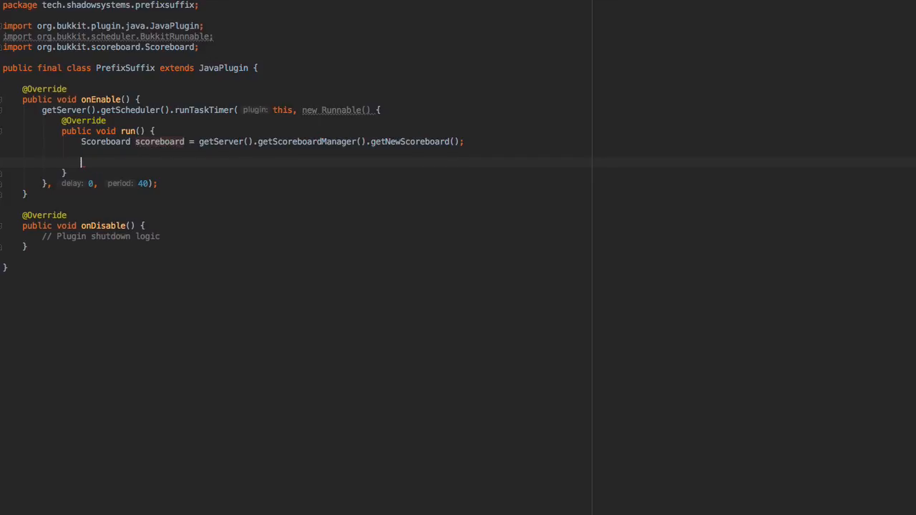
text(Team team = scoreboard.getTeam("team");)
text(team.)
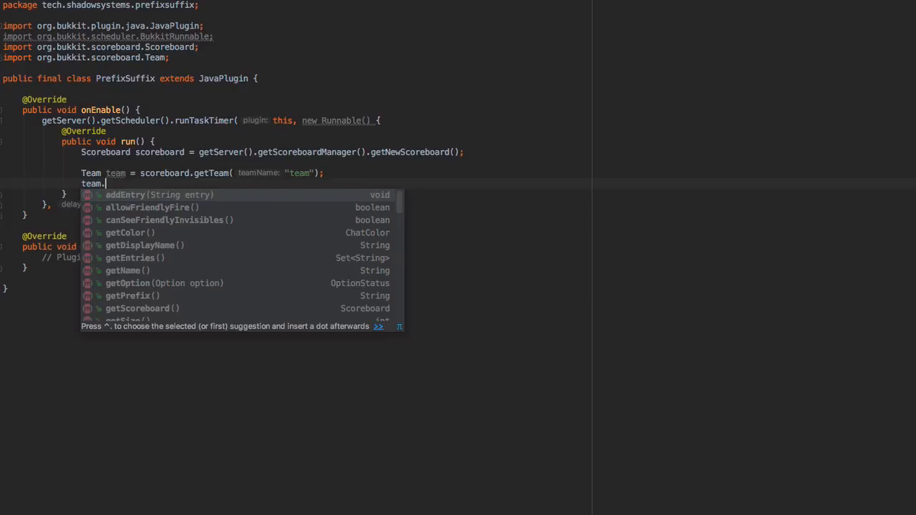
- Set the team prefix to ChatColor.BOLD + "" + ChatColor.RED + "AWESOME"
text(setPrefix(ChatColor.);)
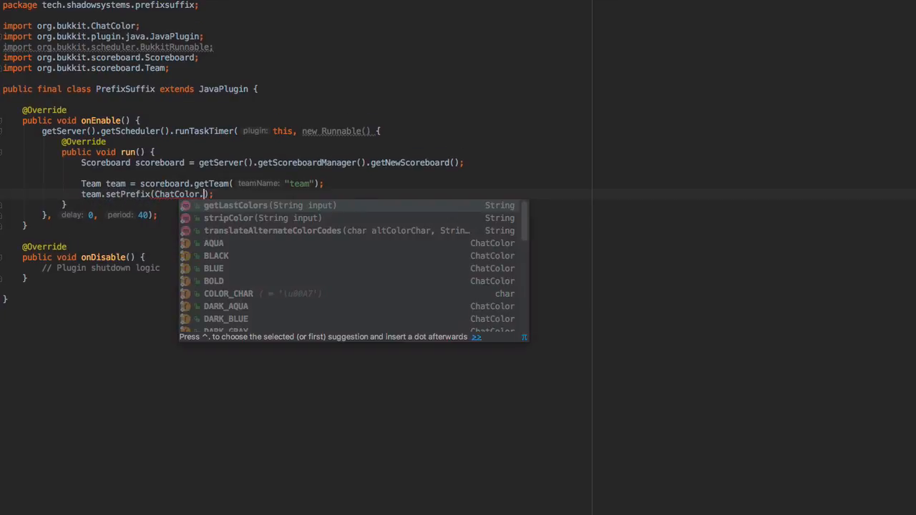
text(RED + CHAT)
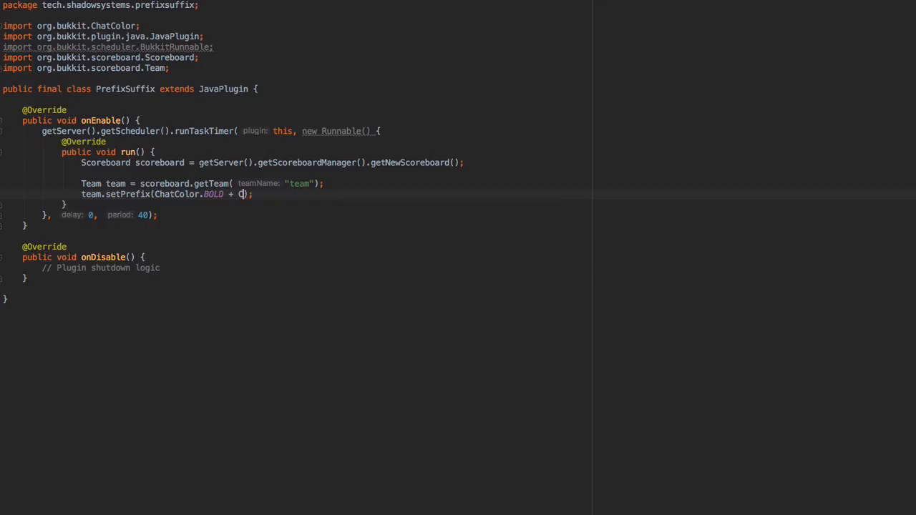
text(ChatColor.RED + ")
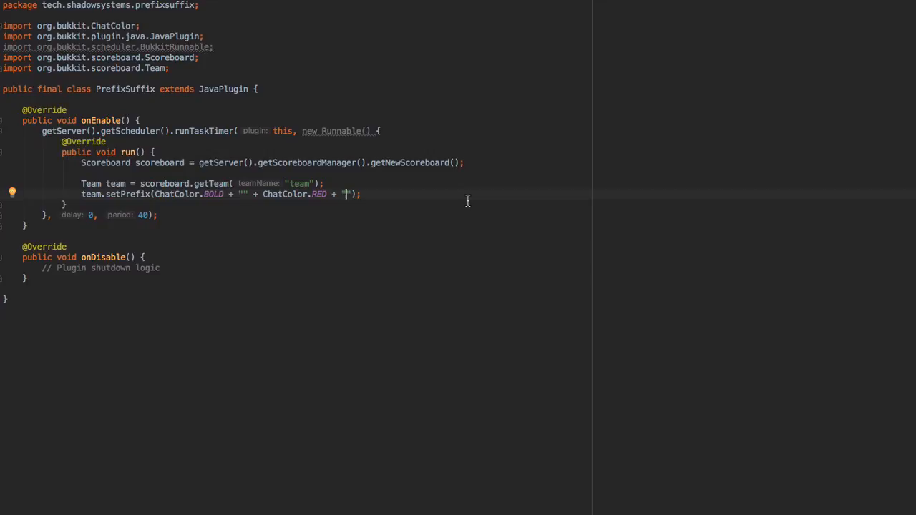
text(AW)
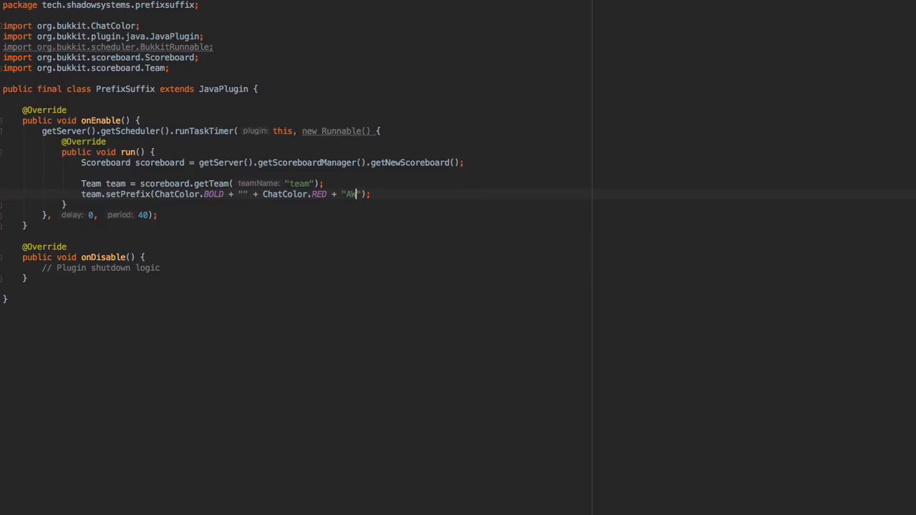
text(ESOME)
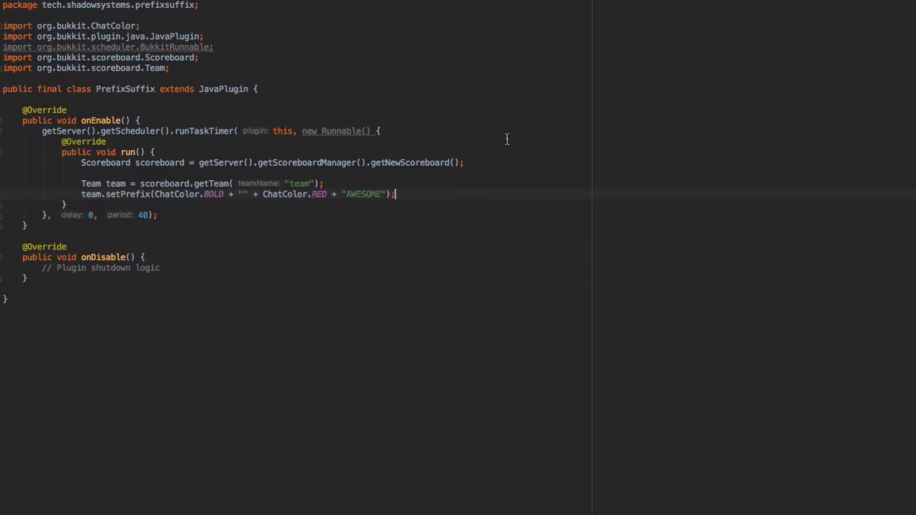
double_click(317, 194)
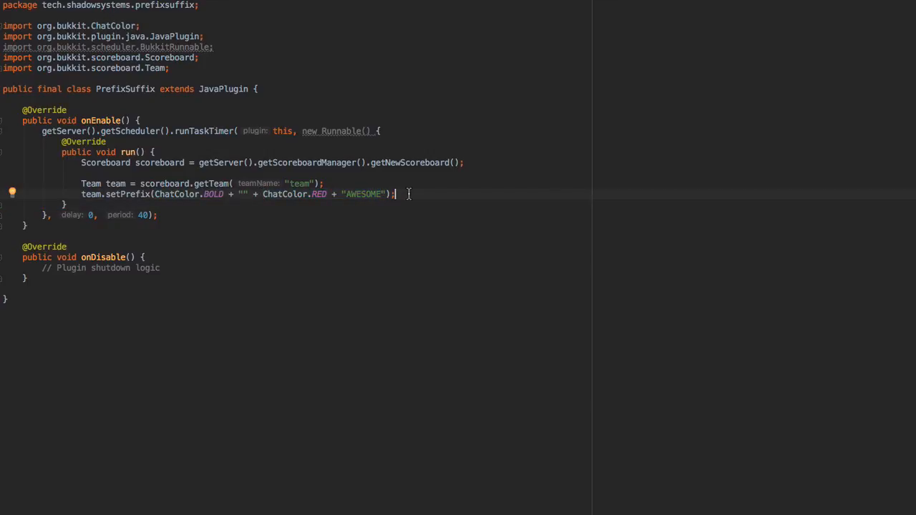
text(team.)
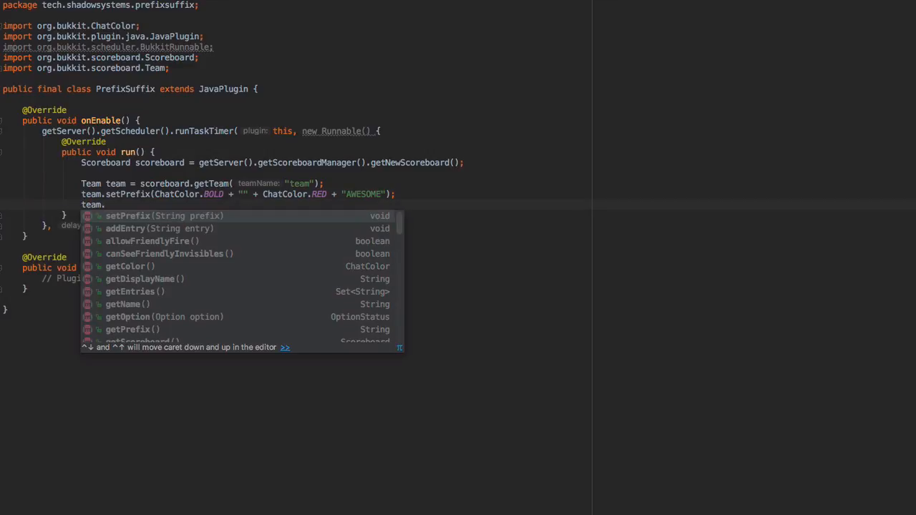
- Loop over getServer().getOnlinePlayers() calling team.addEntry(player.getName()) for each
key(Escape)
text(for (Player player : )
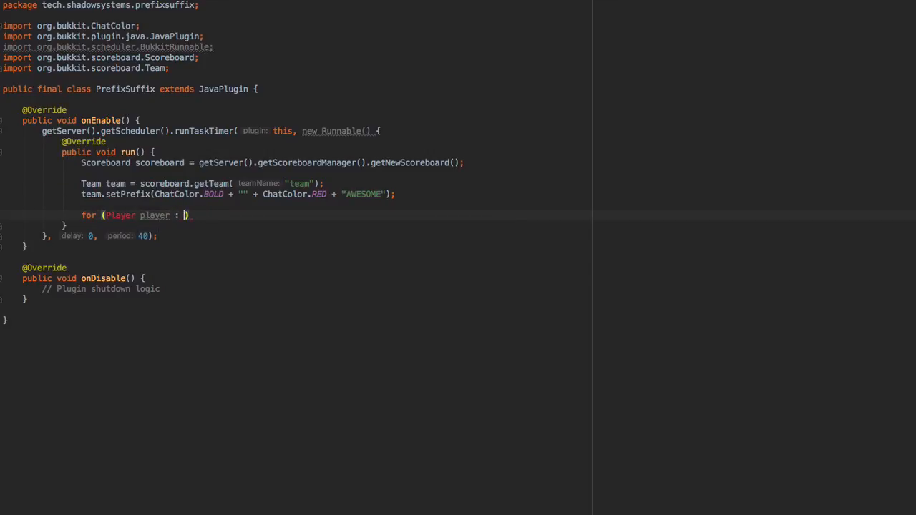
text(getServer().getOnlinePlayers()) {)
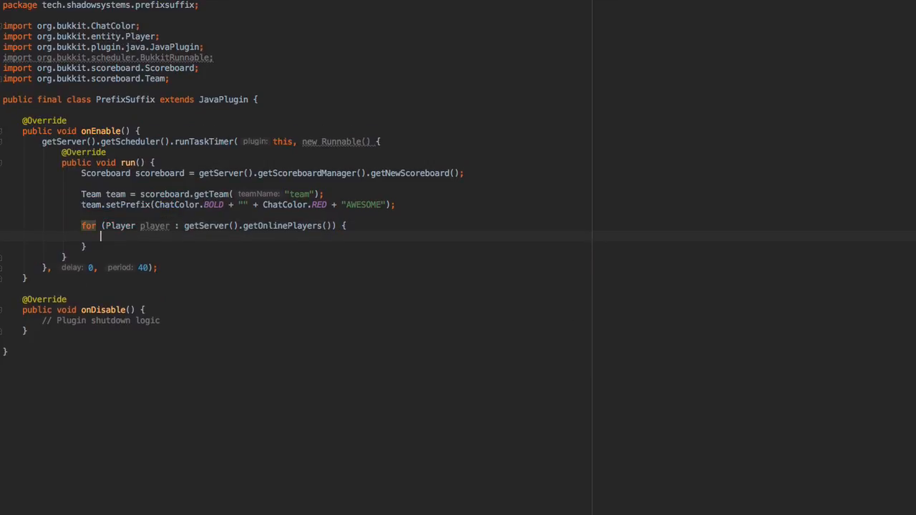
text(team.addEntry(player.getName());)
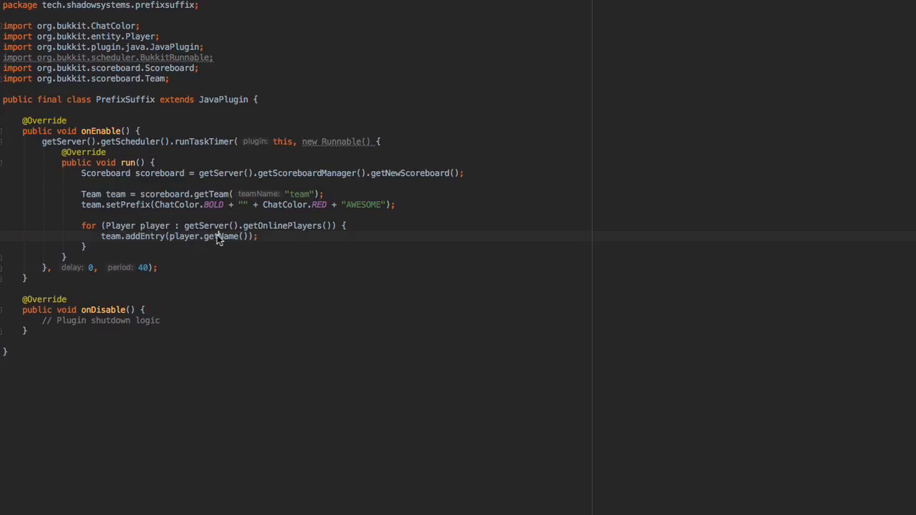
text(team)
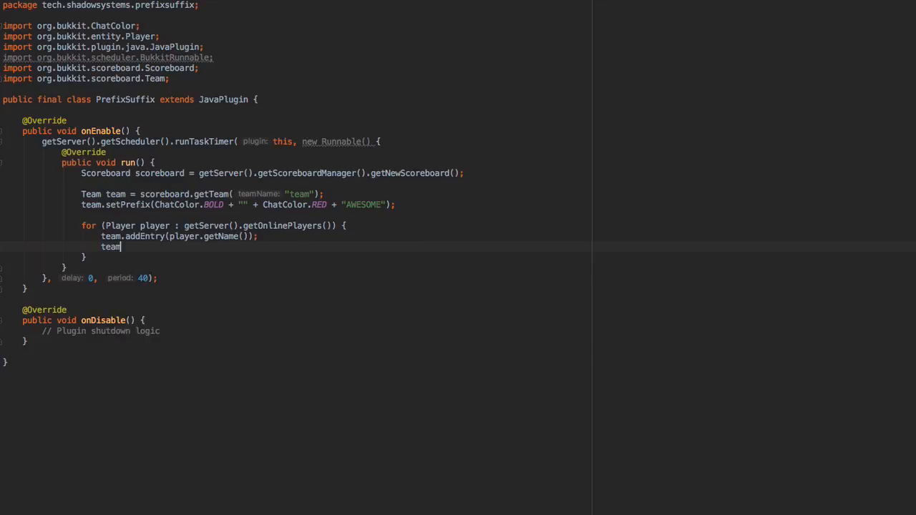
text(.ad)
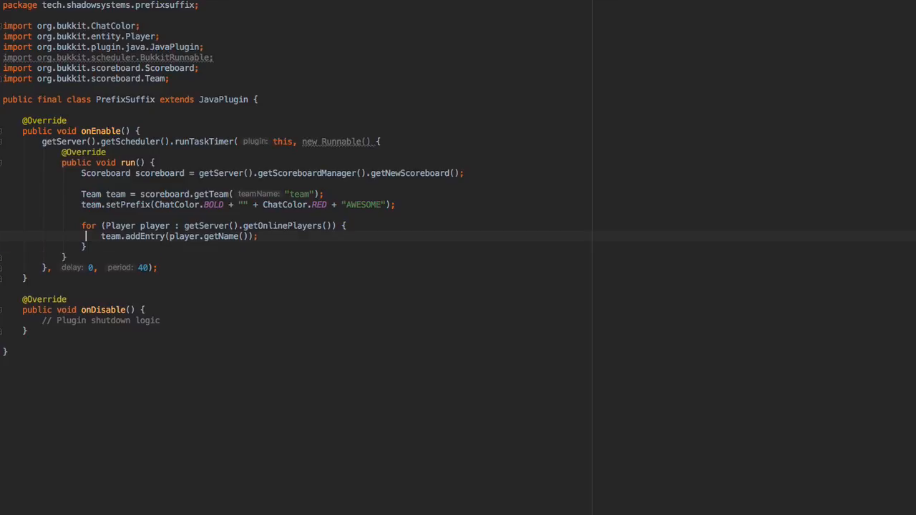
key(enter)
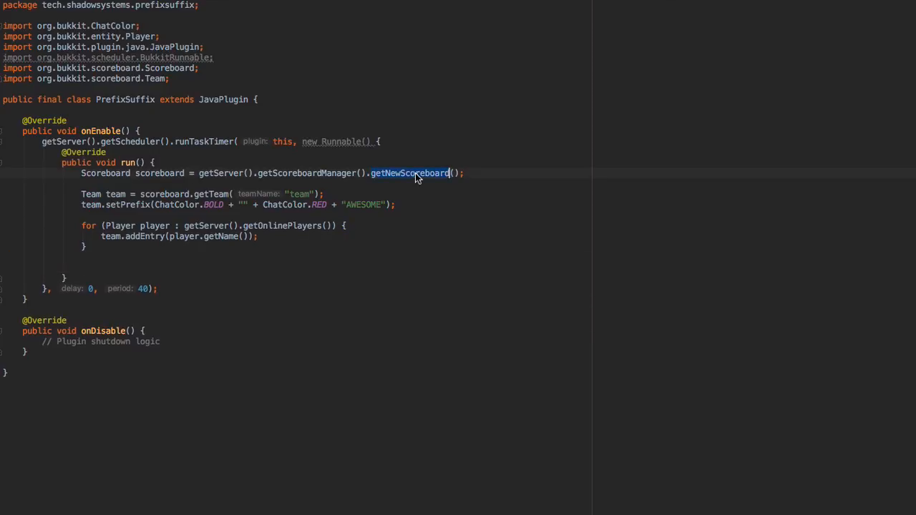
- Switch to getMainScoreboard() and add team.setSuffix(ChatColor.AQUA + "MEOW")
text(getMainScoreboard)
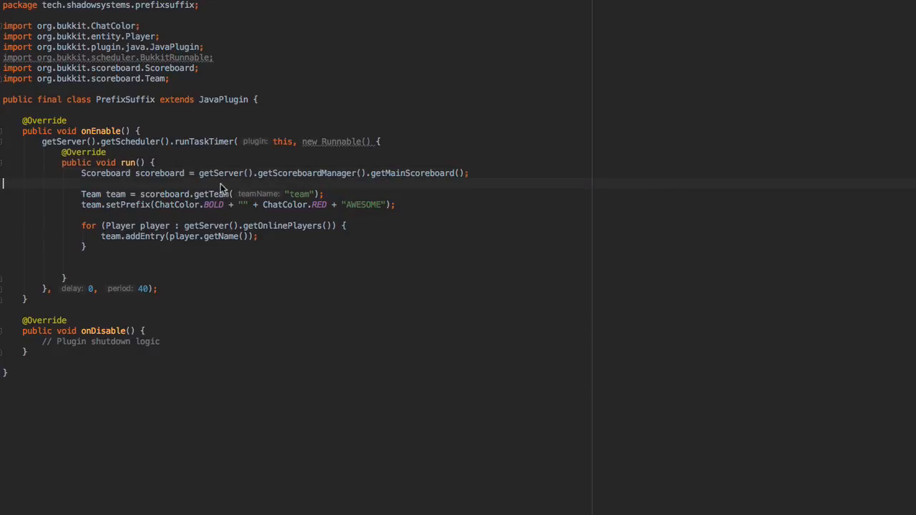
key(Backspace)
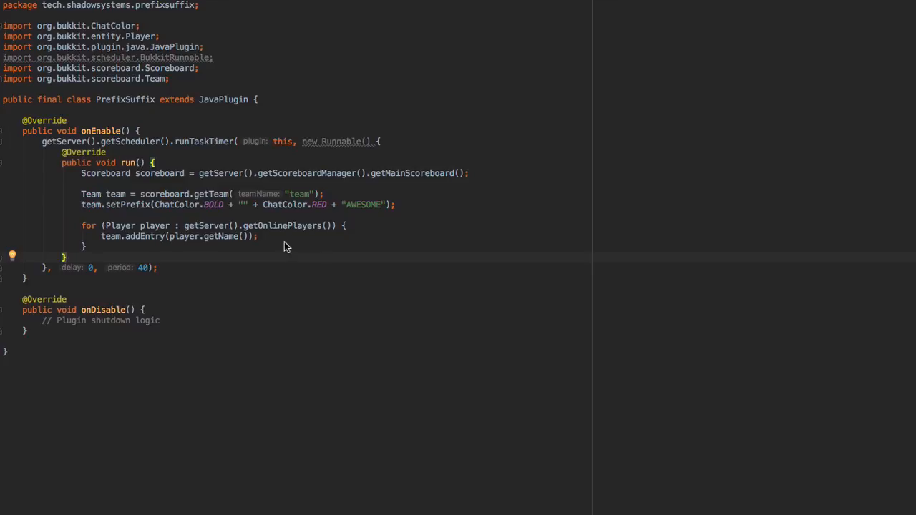
text(team.setSuffix();)
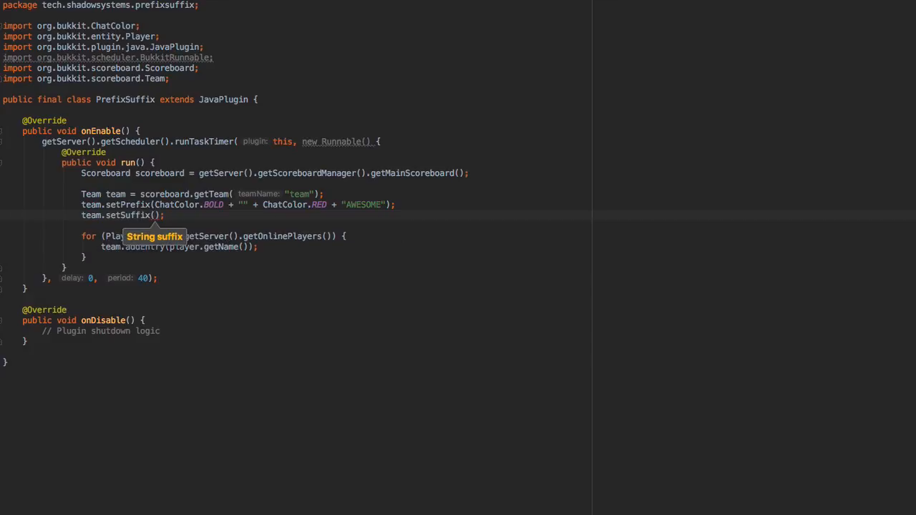
text(ChatColor.AQUA + ")
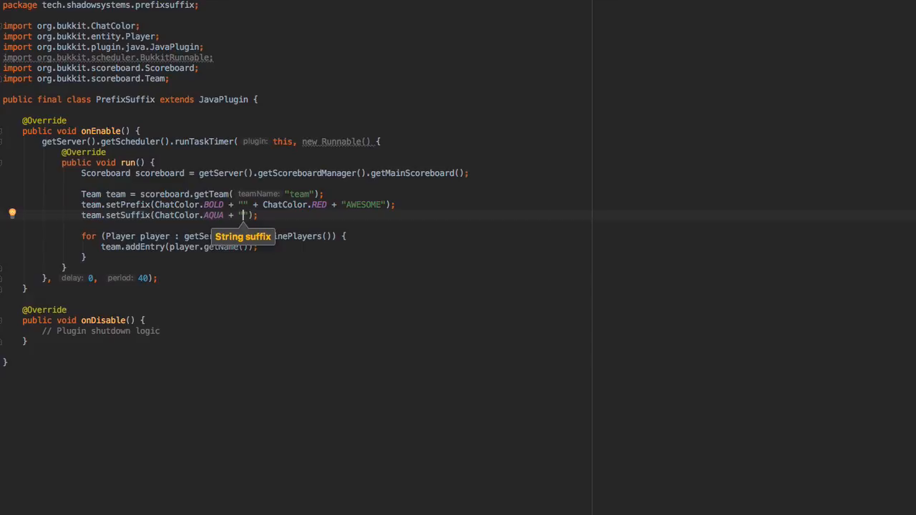
text(MEOW)
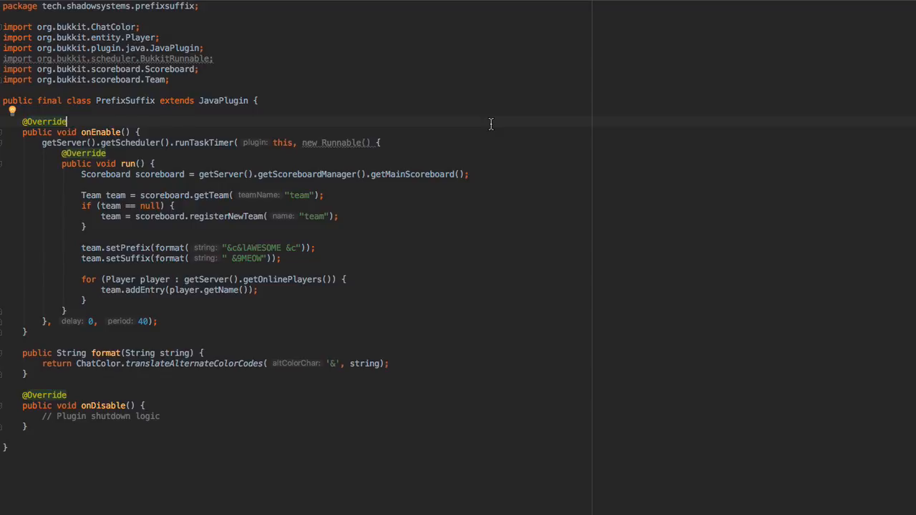
mouse_move(321, 264)
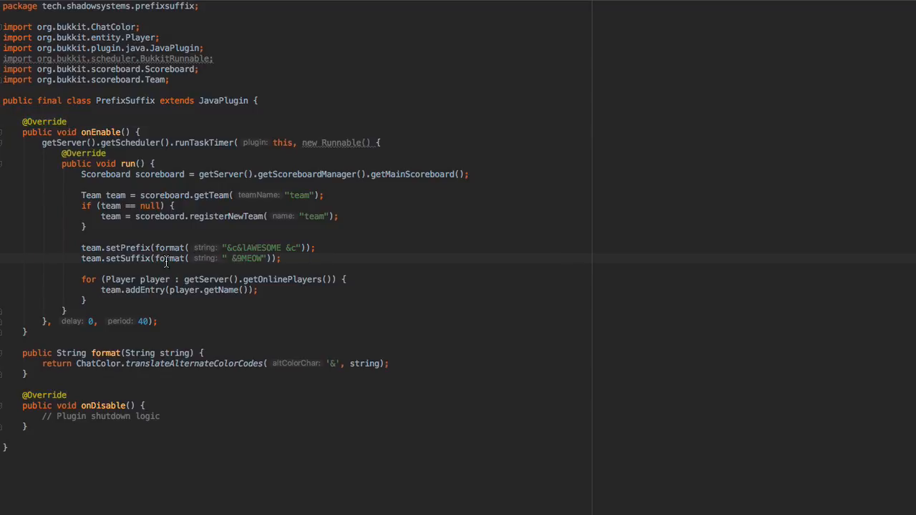
- Review the team null-check registration and select MEOW in the " &MEOW" suffix to revise it
click(129, 206)
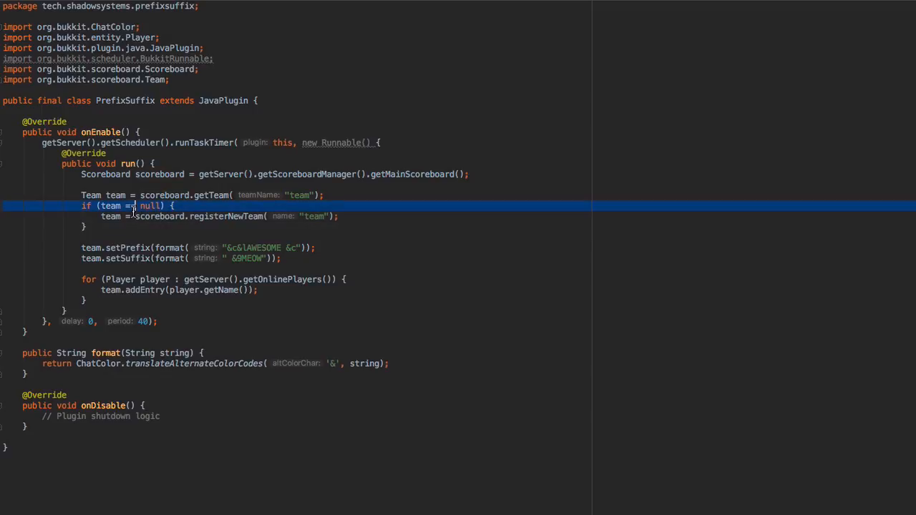
click(266, 216)
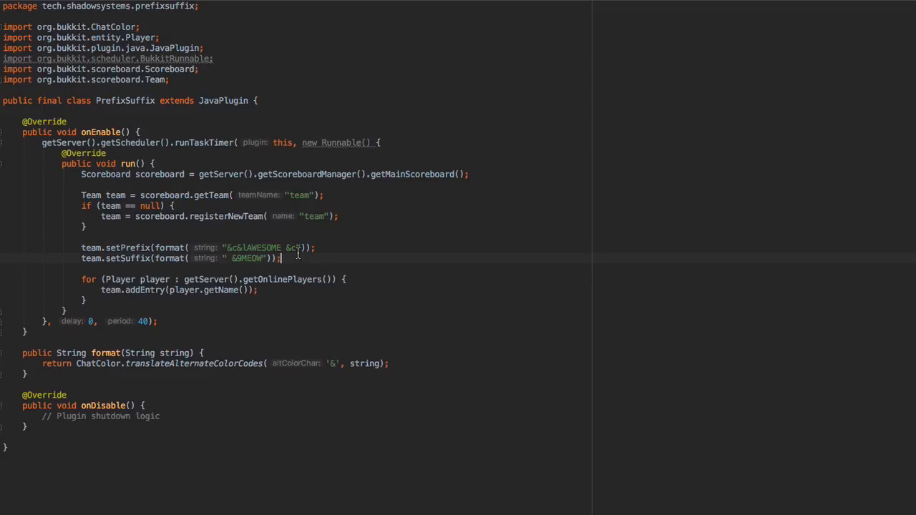
mouse_move(230, 268)
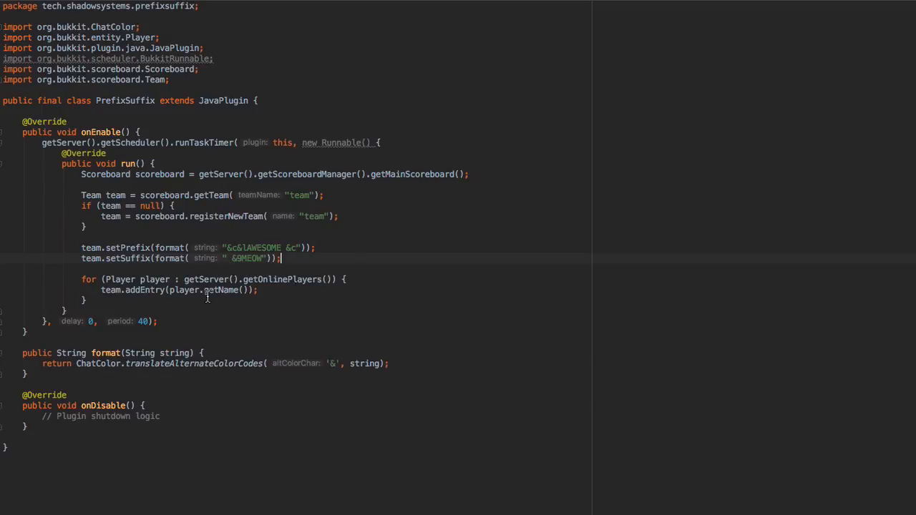
double_click(246, 258)
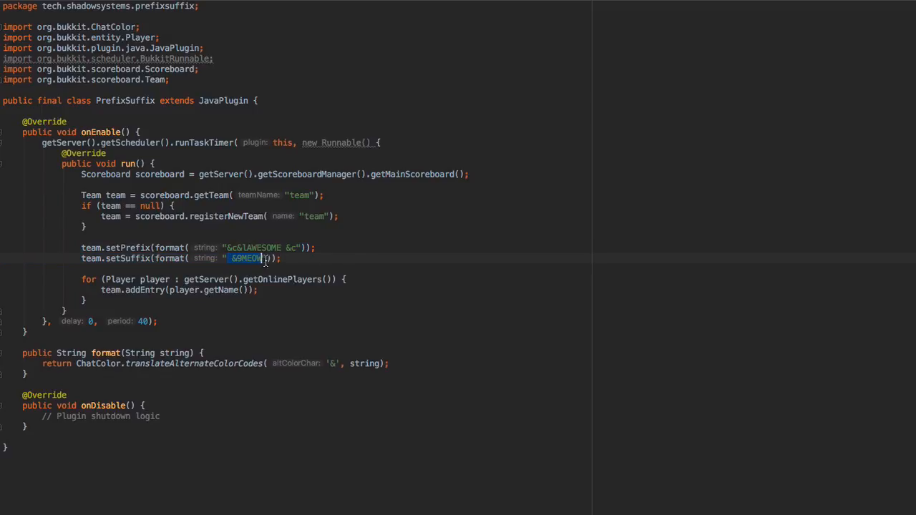